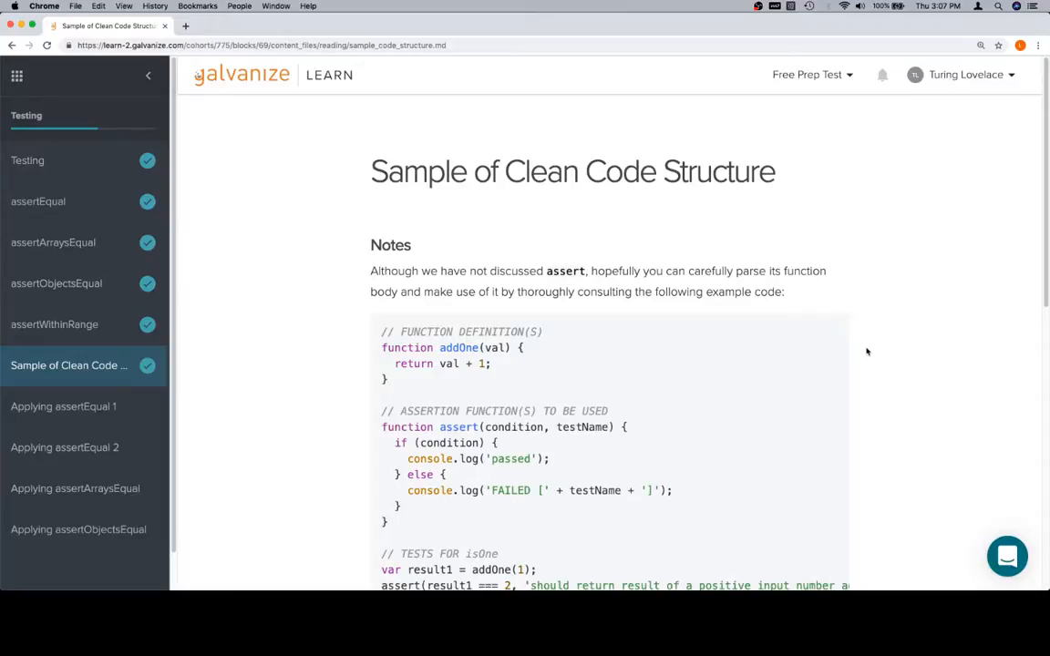
- Review the lesson's example code, selecting the assert helper and the addOne return line
{"action": "scroll", "scroll_direction": "down", "scroll_amount": 3}
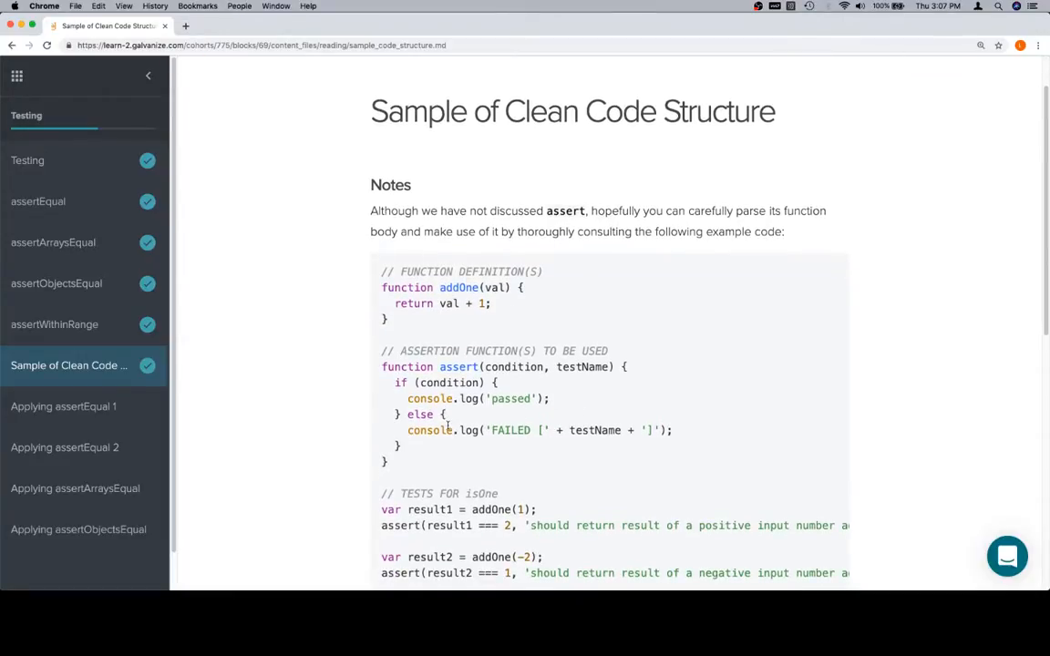
{"action": "double_click", "coordinate": [460, 367]}
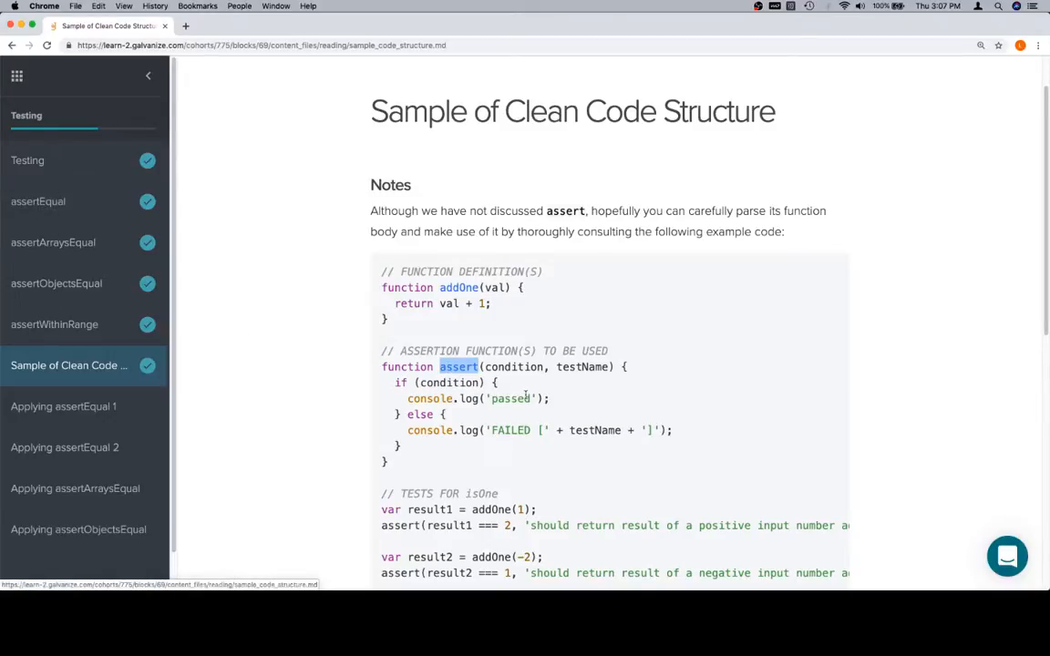
{"action": "scroll", "scroll_direction": "down", "scroll_amount": 3}
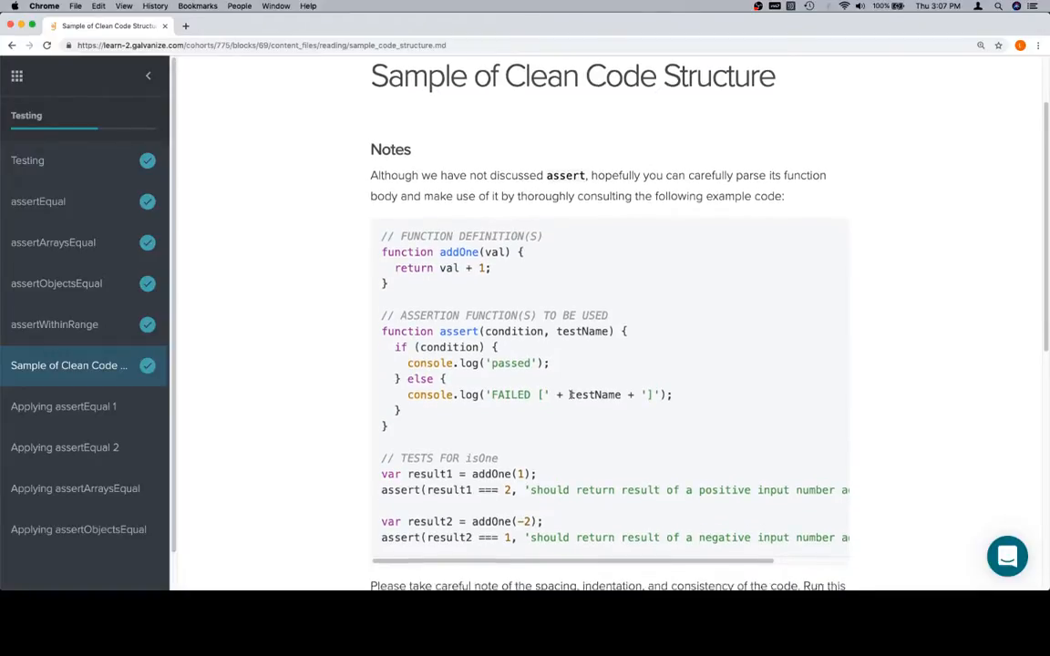
{"action": "scroll", "scroll_direction": "down", "scroll_amount": 3}
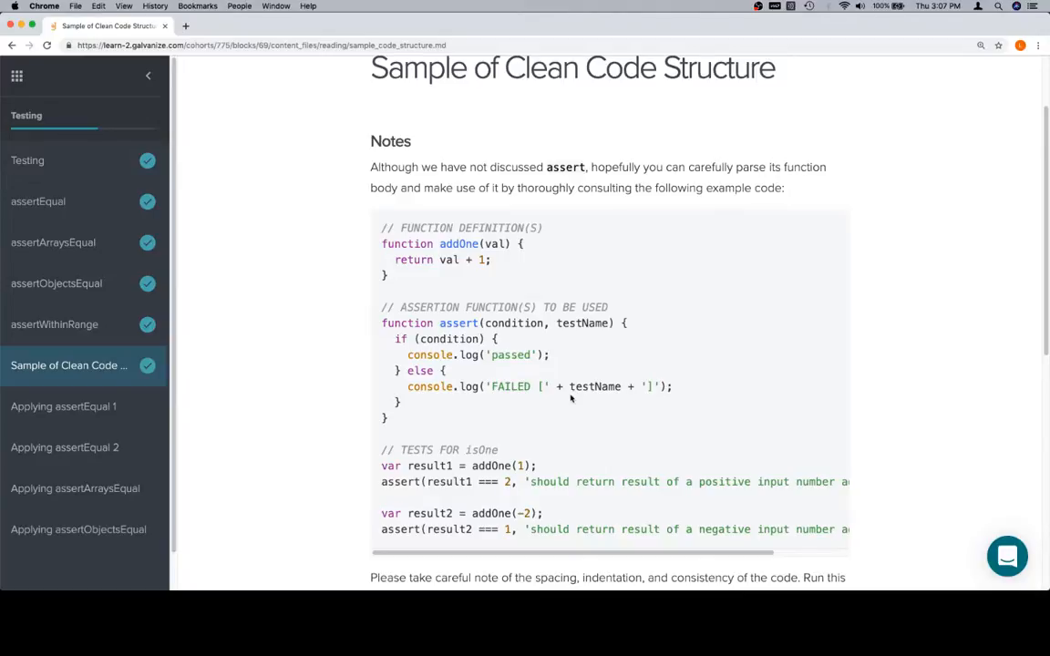
{"action": "mouse_move", "coordinate": [408, 284]}
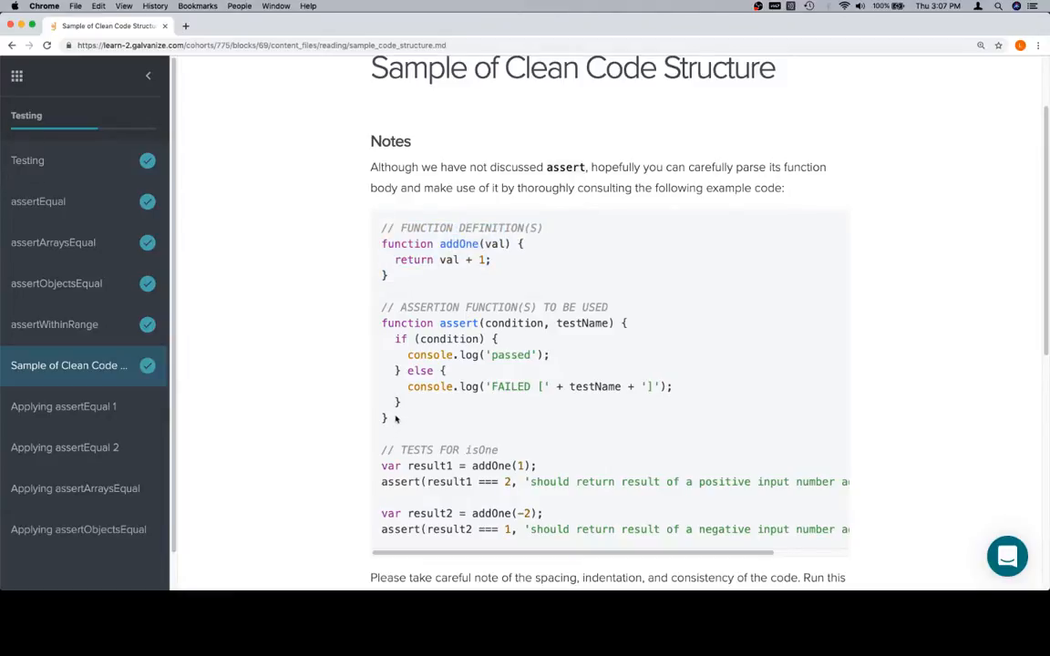
{"action": "mouse_move", "coordinate": [564, 345]}
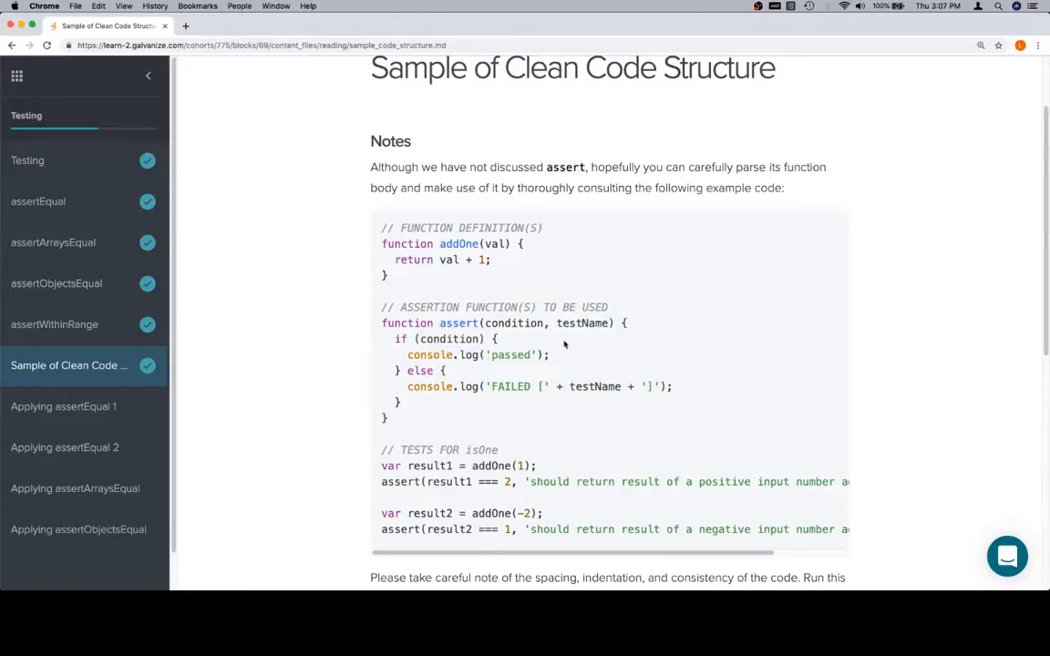
{"action": "double_click", "coordinate": [414, 259]}
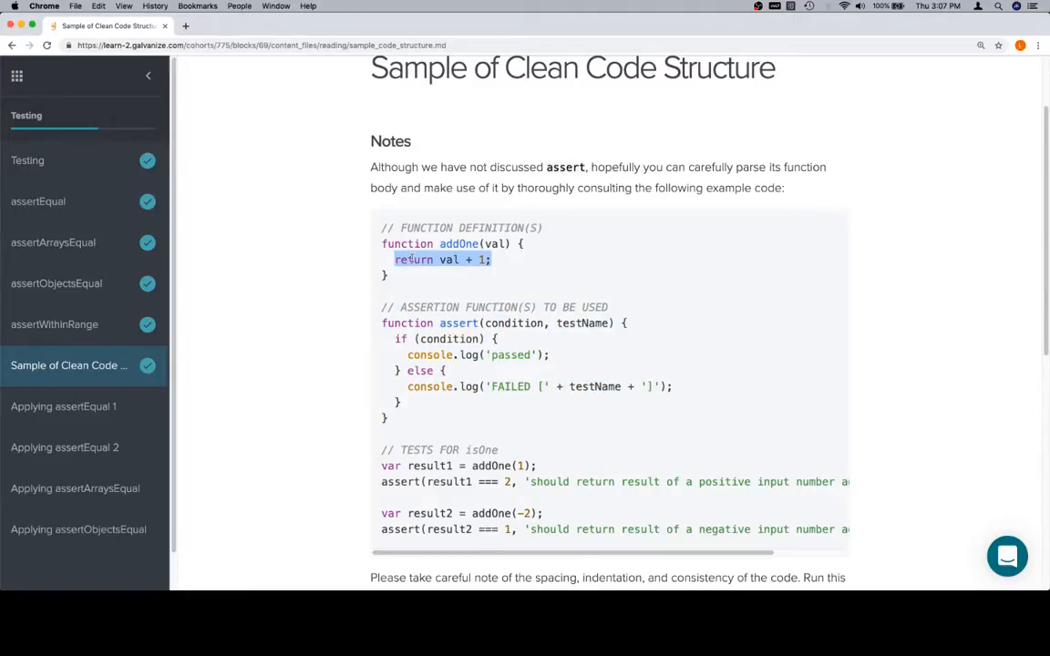
{"action": "scroll", "scroll_direction": "down", "scroll_amount": 3}
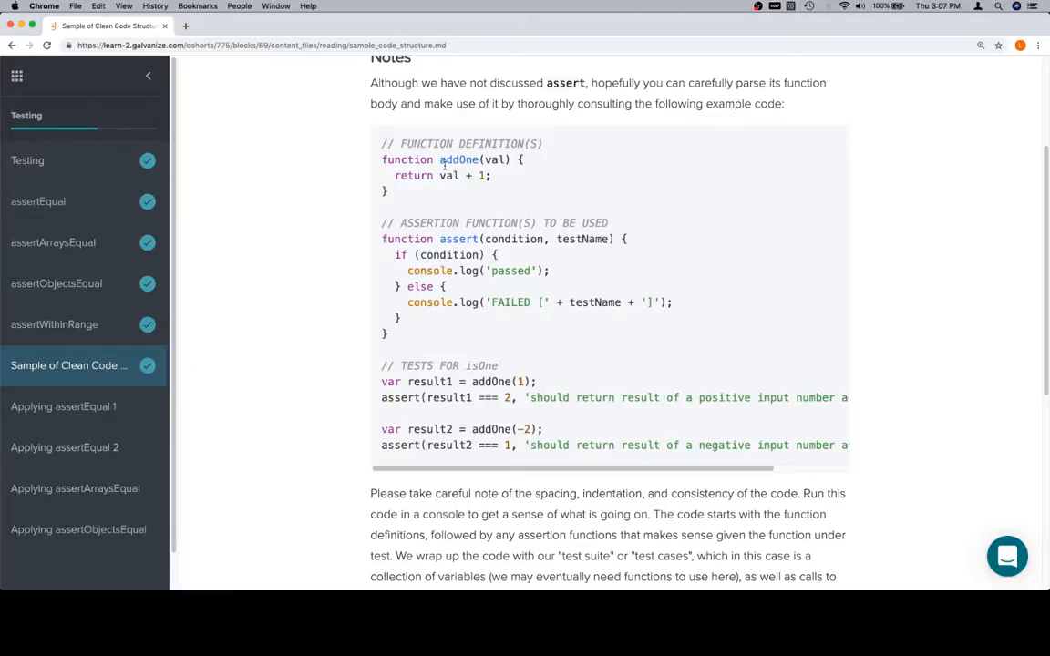
- Go to repl.it and start a new Node.js repl from the footer languages list
{"action": "type", "text": "repl.it"}
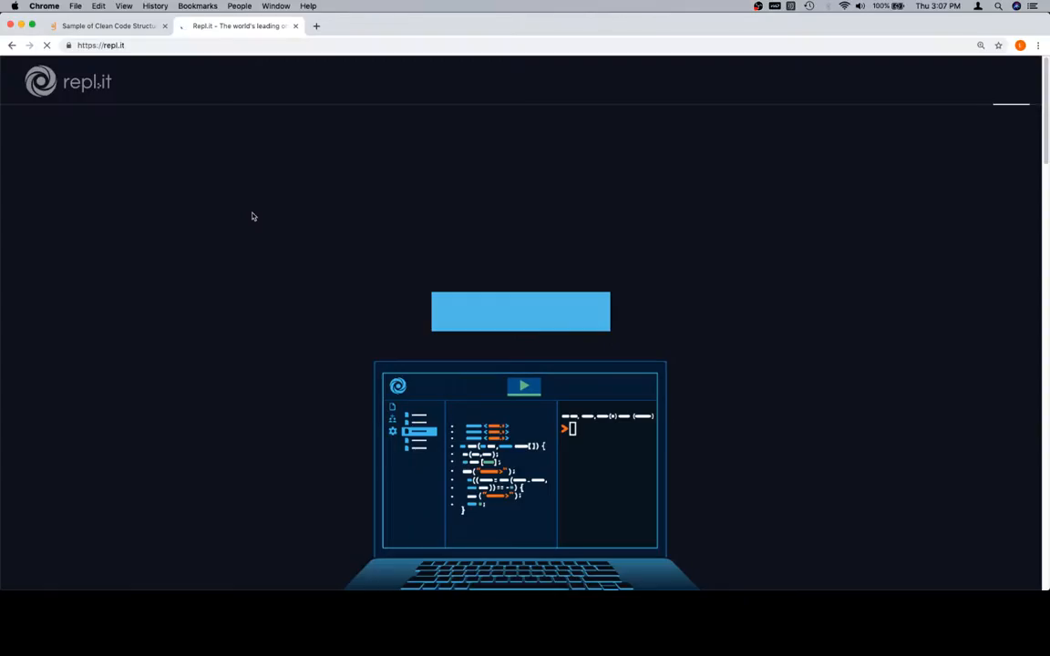
{"action": "scroll", "scroll_direction": "down", "scroll_amount": 3}
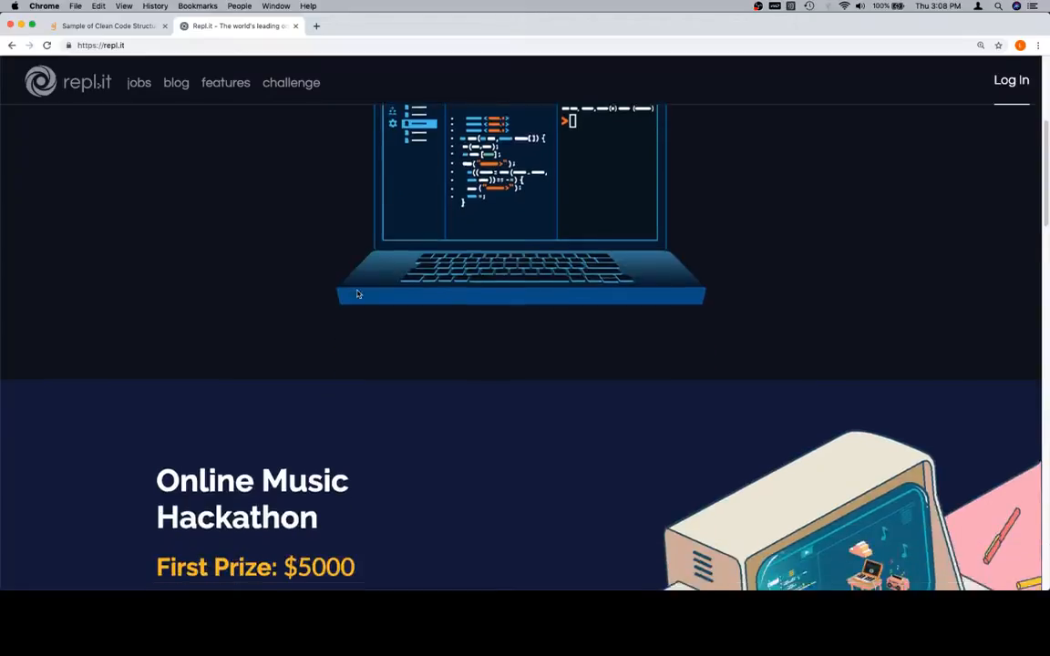
{"action": "scroll", "scroll_direction": "down", "scroll_amount": 3}
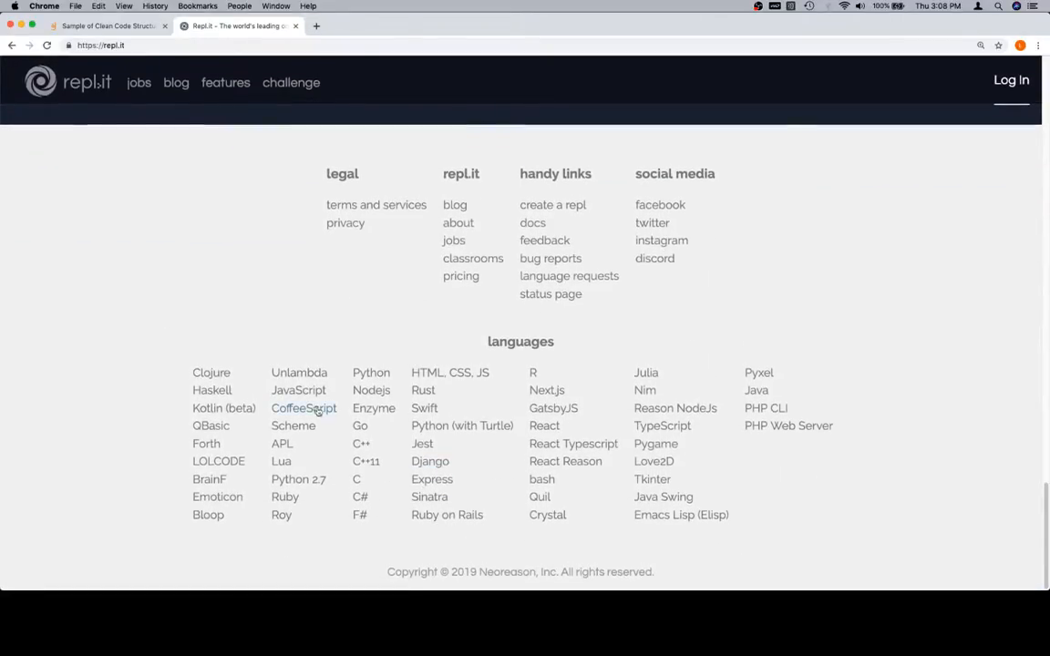
{"action": "left_click", "coordinate": [303, 409]}
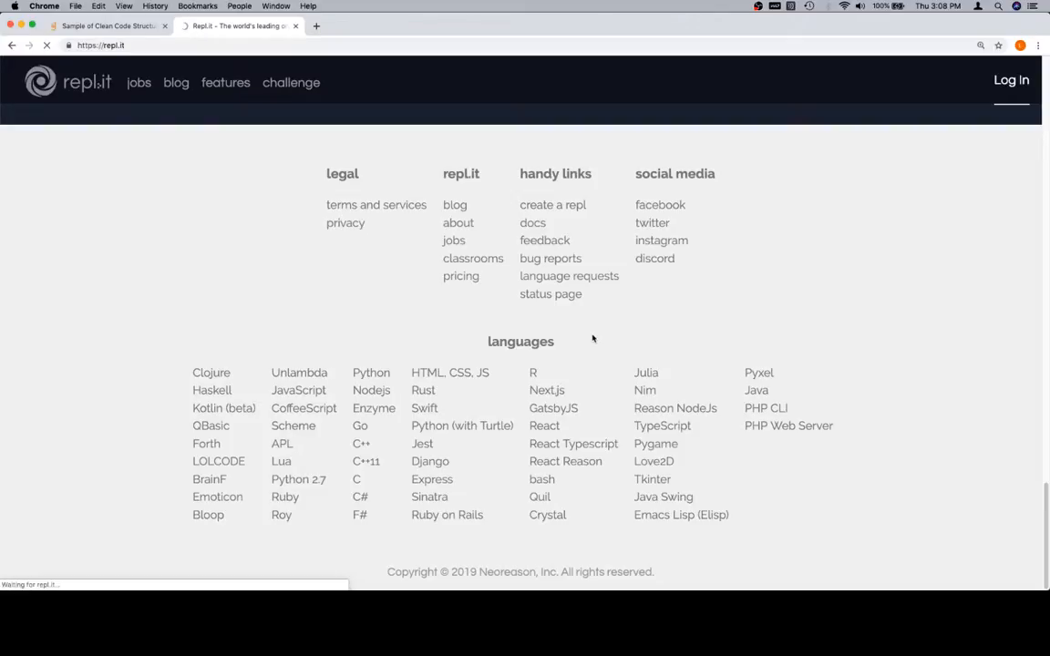
{"action": "left_click", "coordinate": [299, 390]}
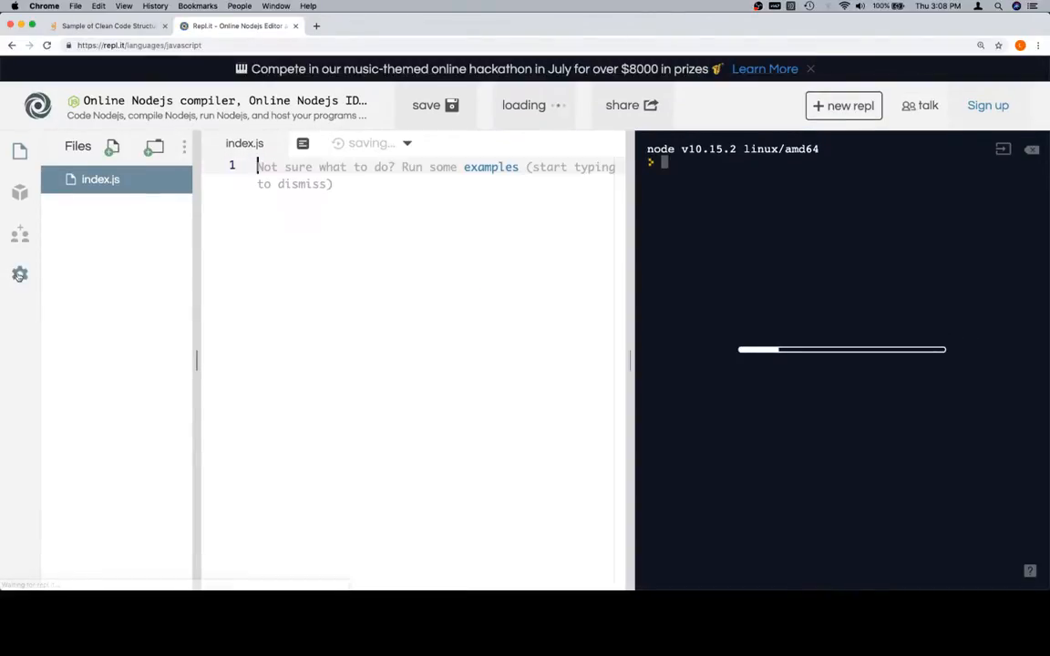
- Switch the editor theme to dark, dismiss the hackathon banner and focus the empty index.js
{"action": "left_click", "coordinate": [20, 274]}
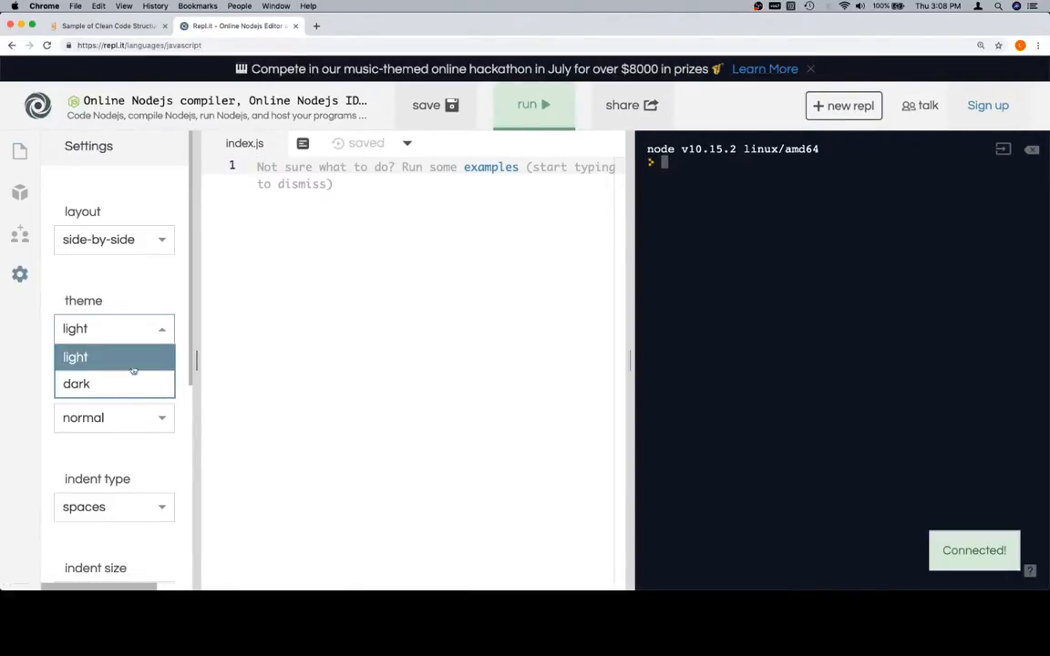
{"action": "left_click", "coordinate": [77, 383]}
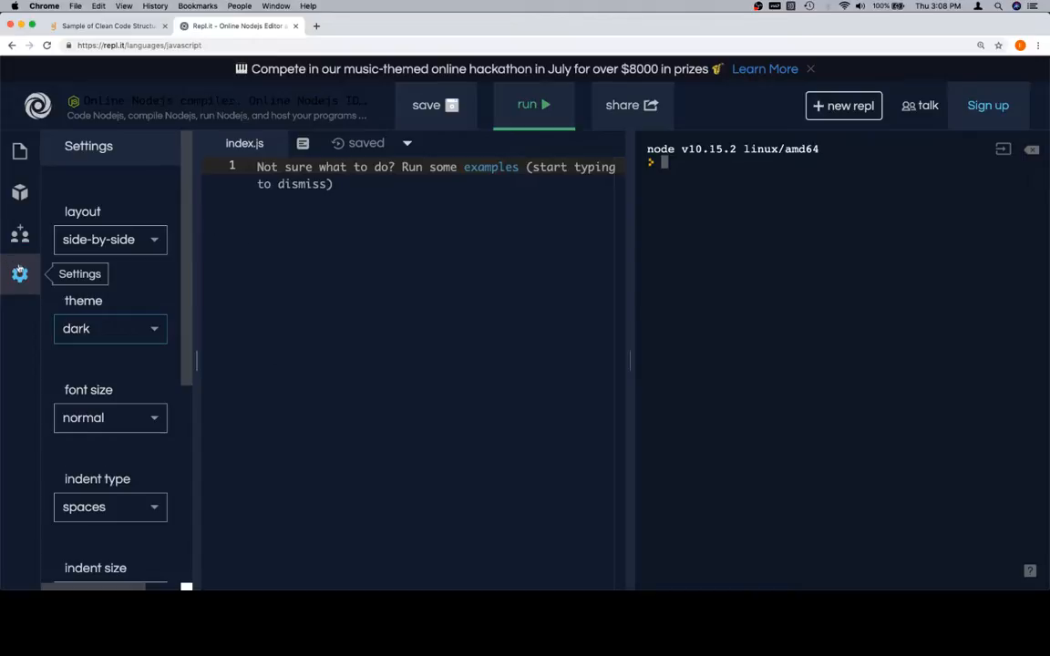
{"action": "left_click", "coordinate": [20, 273]}
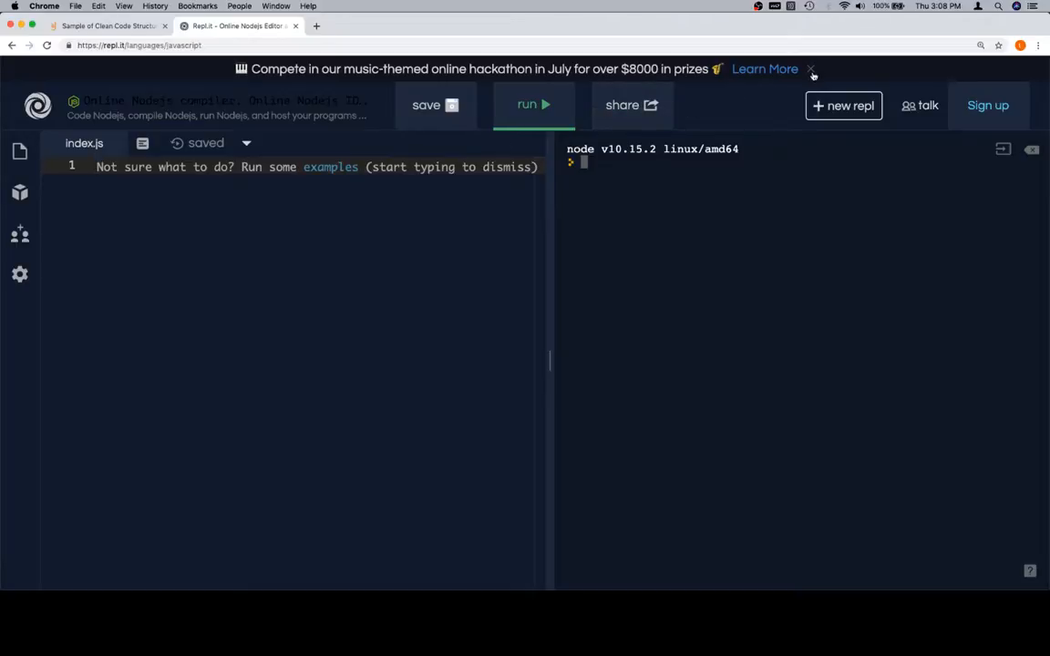
{"action": "left_click", "coordinate": [810, 69]}
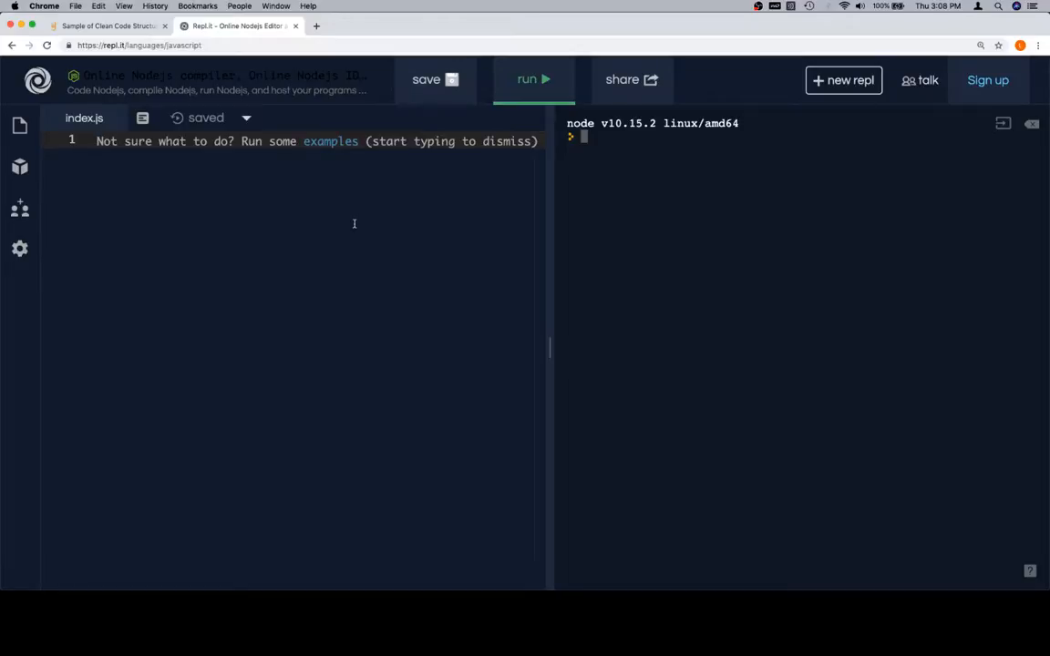
{"action": "left_click", "coordinate": [106, 26]}
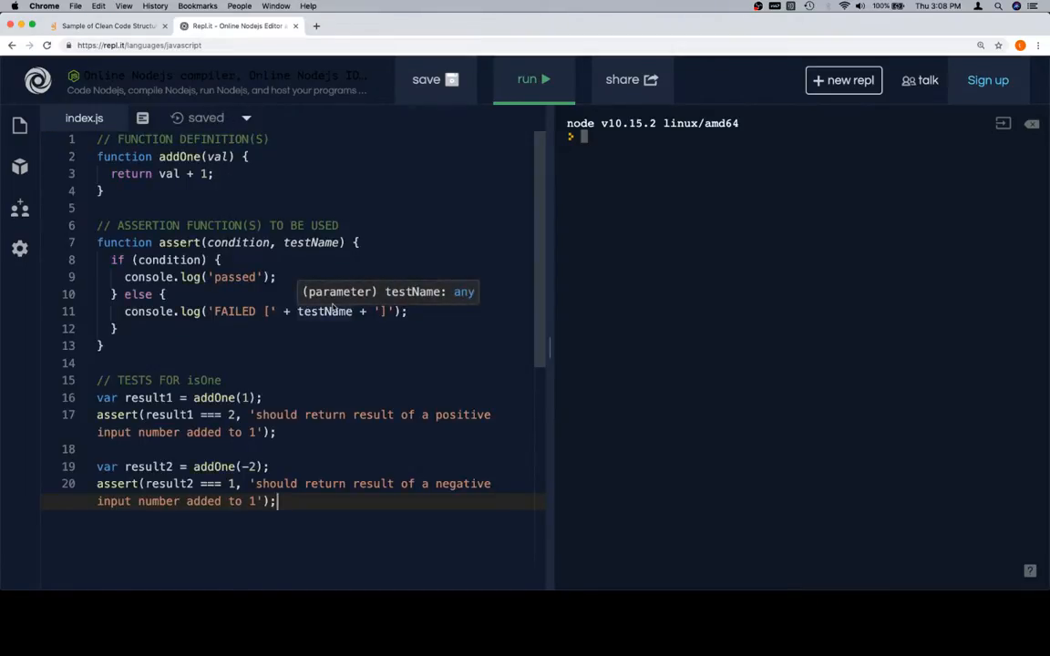
{"action": "mouse_move", "coordinate": [347, 532]}
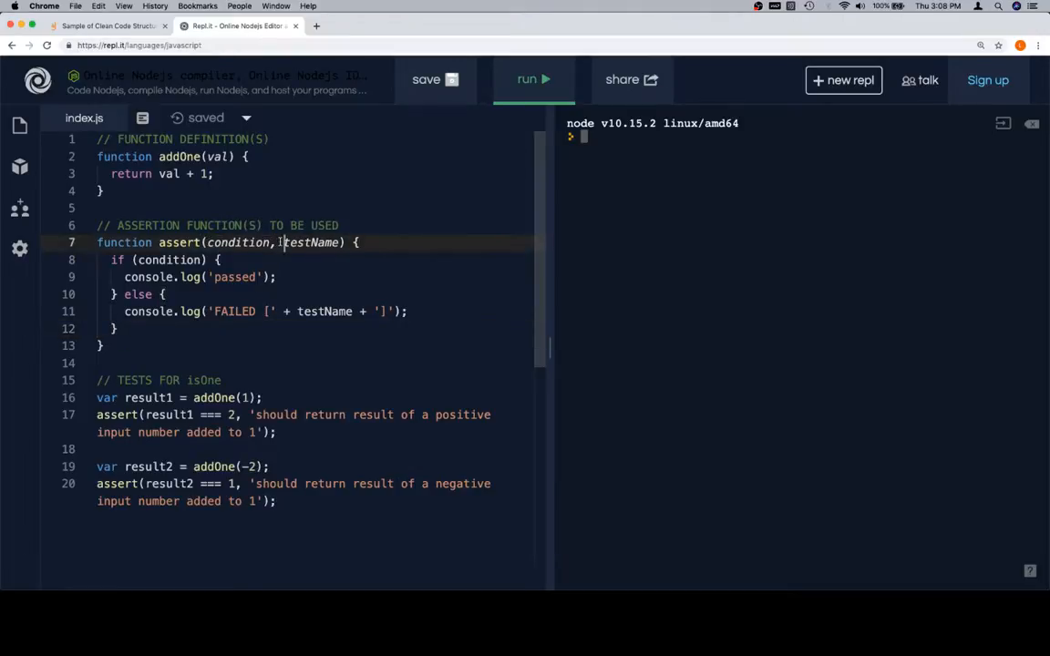
{"action": "double_click", "coordinate": [310, 242]}
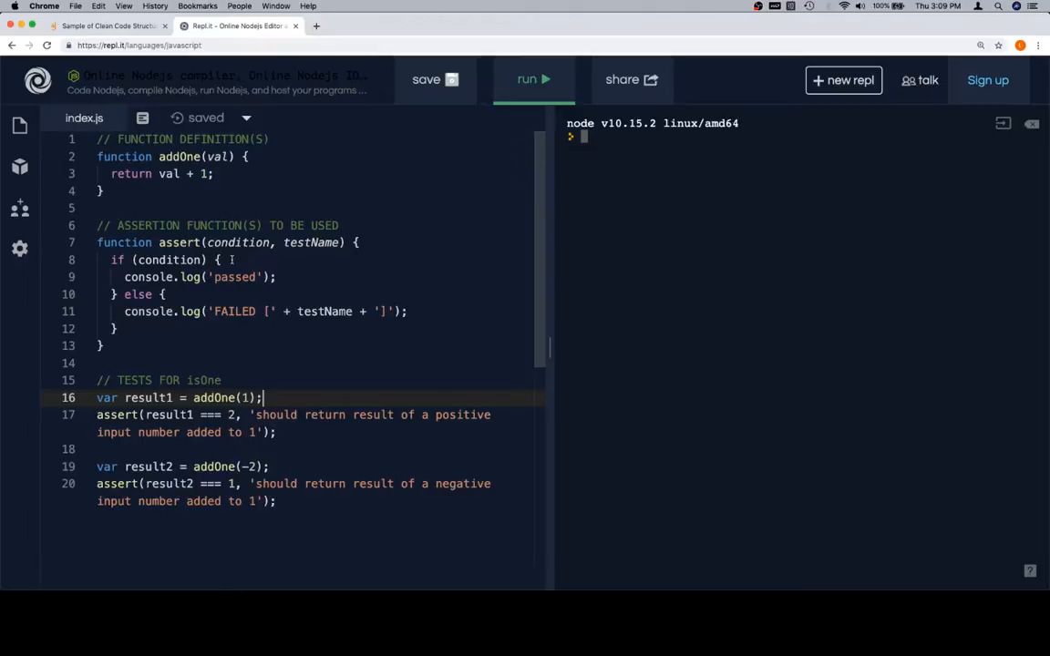
{"action": "mouse_move", "coordinate": [208, 294]}
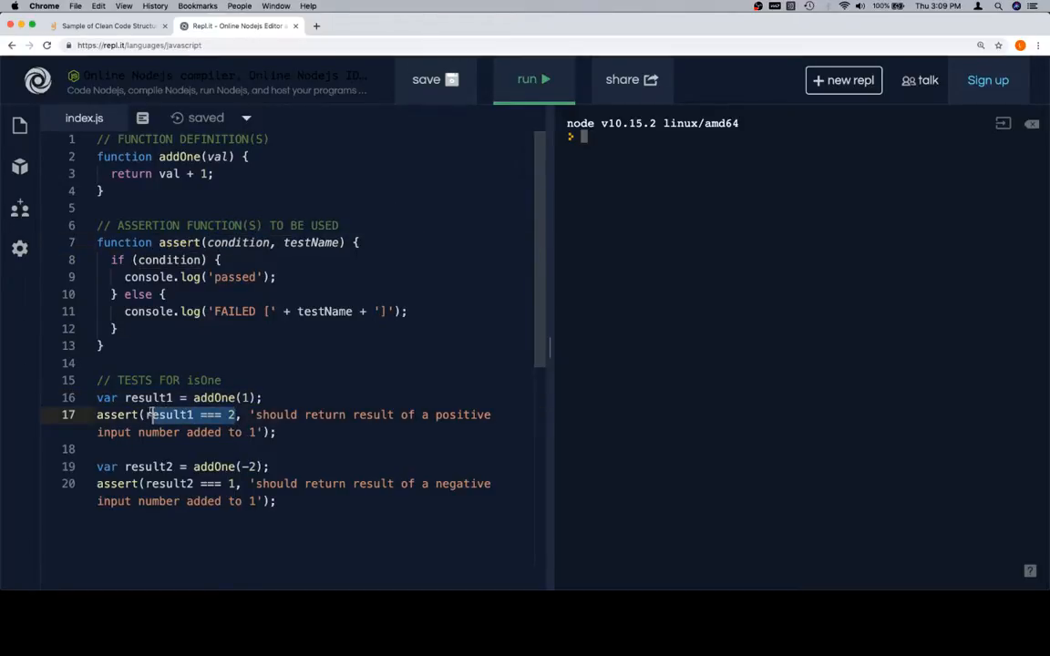
{"action": "double_click", "coordinate": [170, 415]}
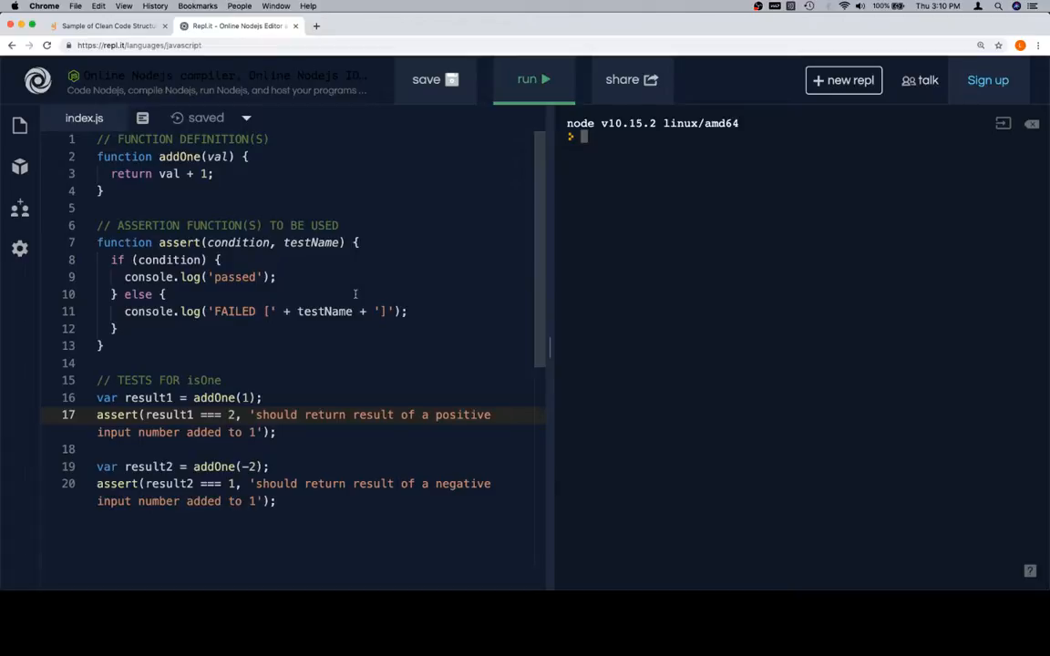
{"action": "mouse_move", "coordinate": [277, 307]}
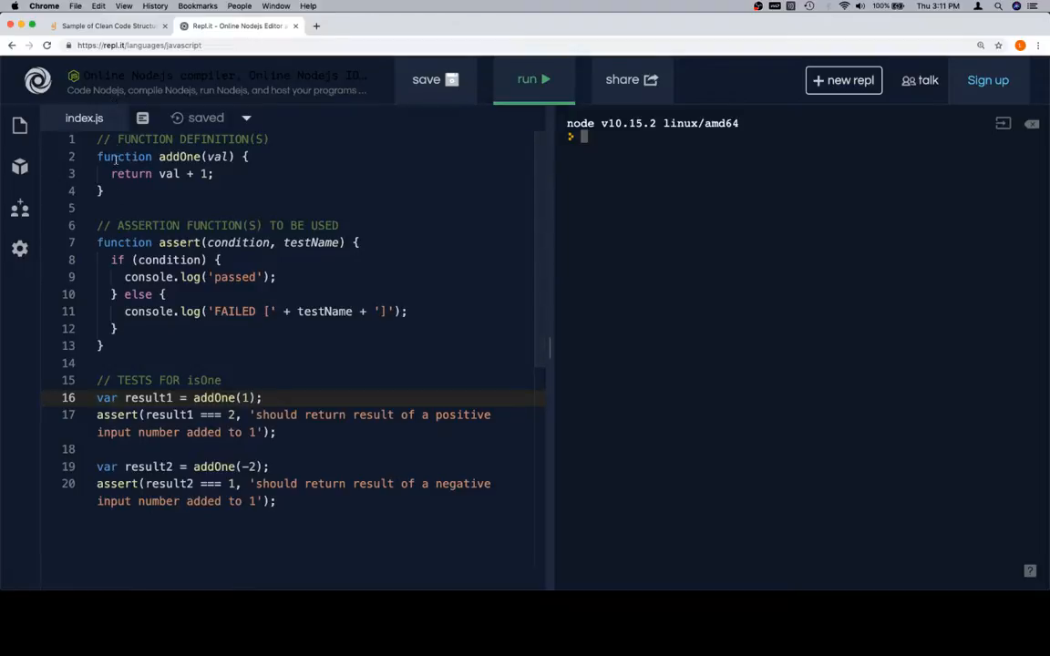
{"action": "left_click", "coordinate": [136, 208]}
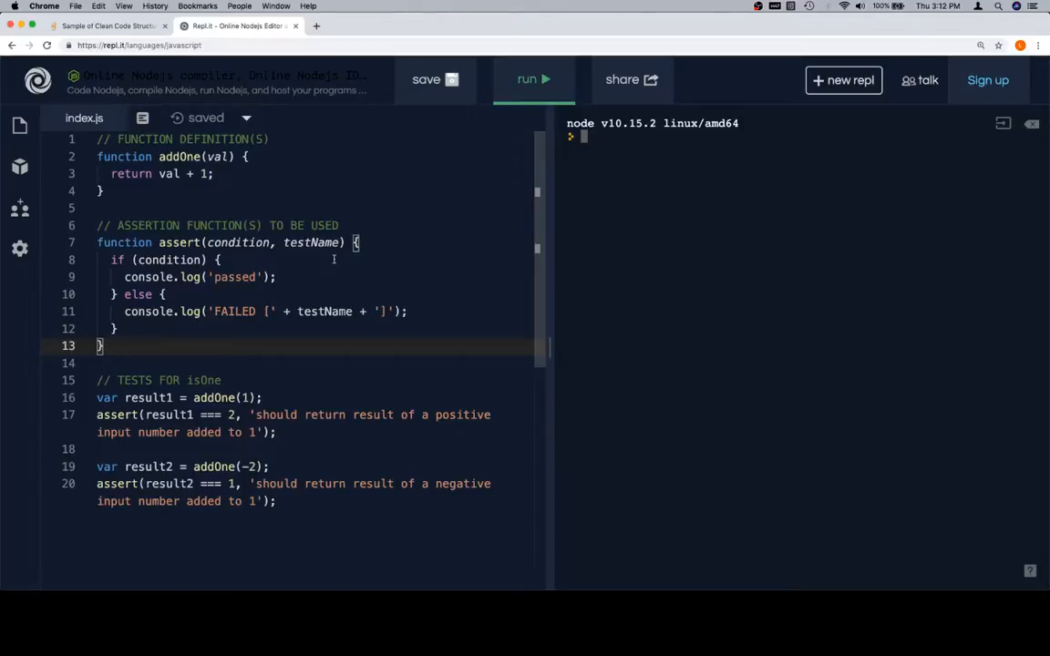
{"action": "mouse_move", "coordinate": [345, 285]}
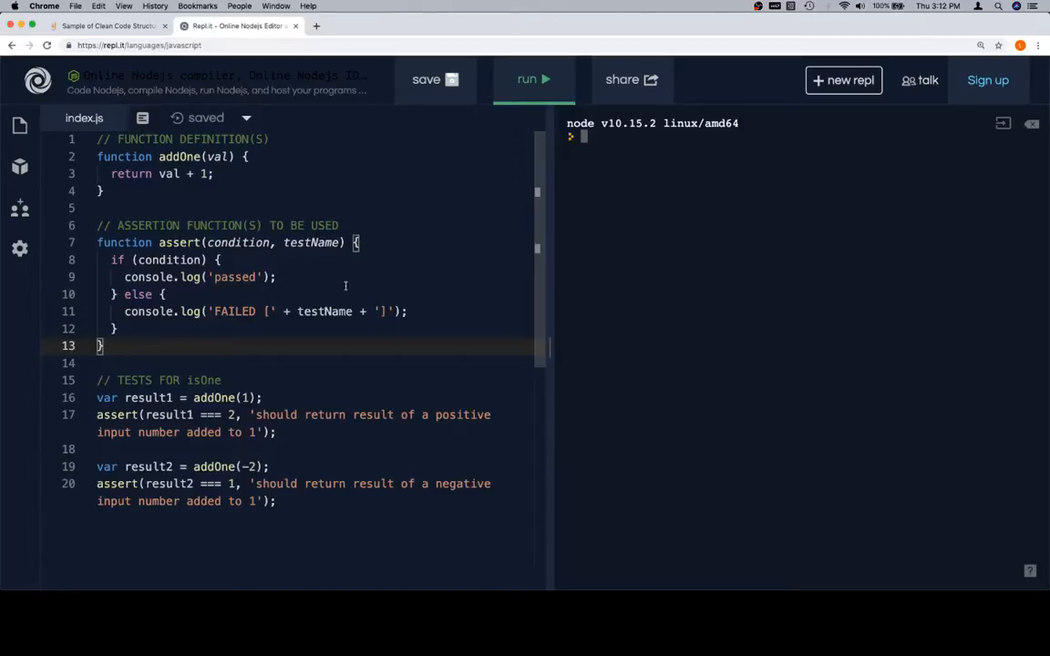
- Run the addOne tests: first prints passed, negative-input test prints FAILED
{"action": "left_click", "coordinate": [533, 80]}
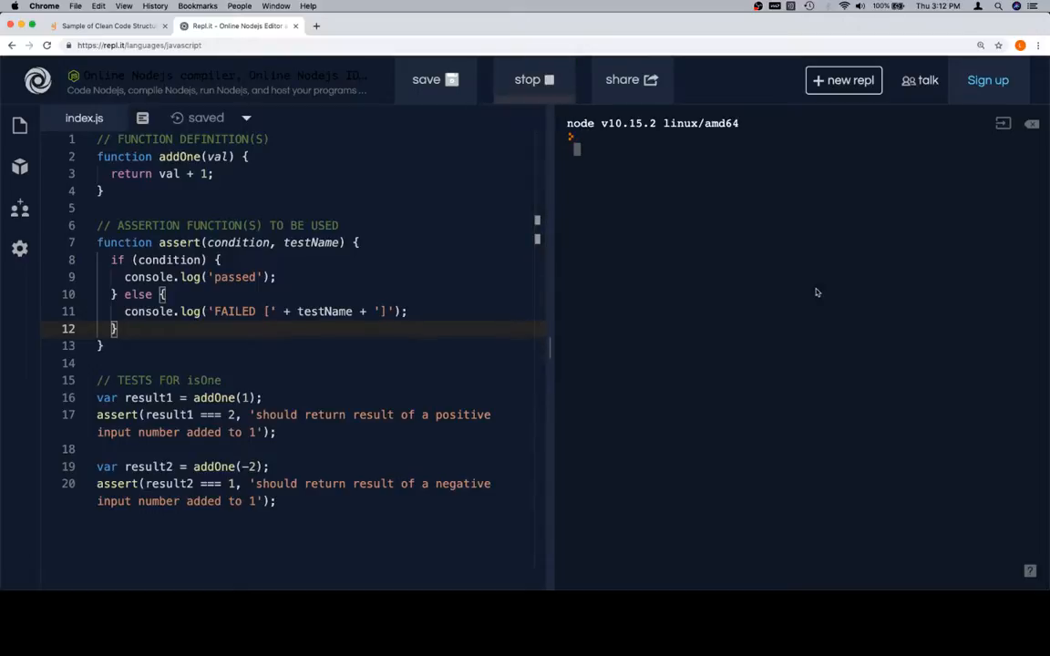
{"action": "left_click", "coordinate": [533, 80]}
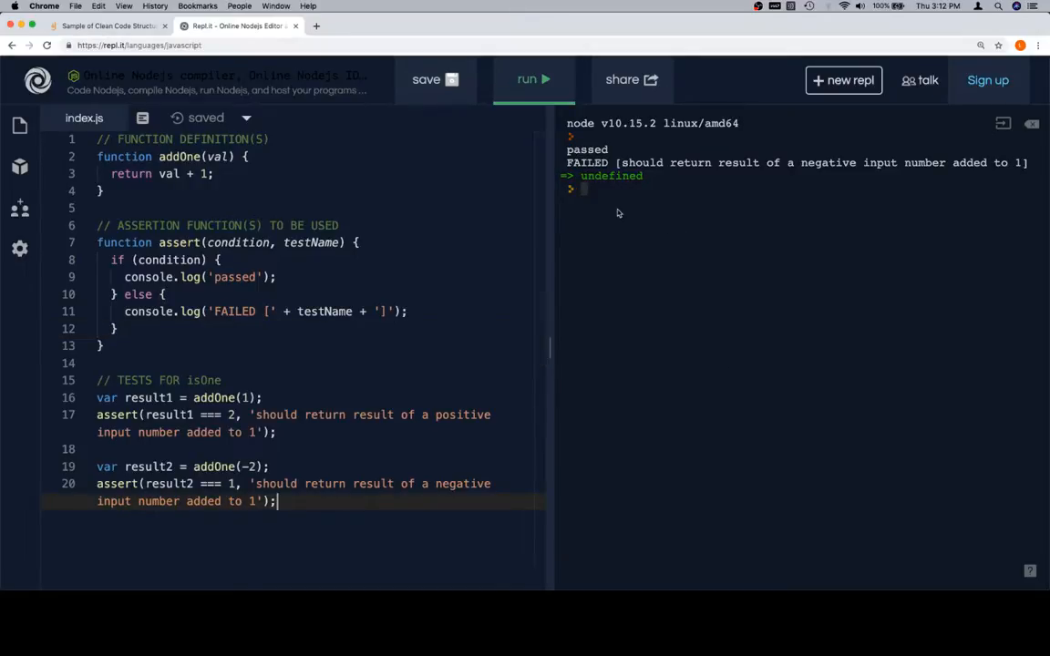
{"action": "mouse_move", "coordinate": [609, 392]}
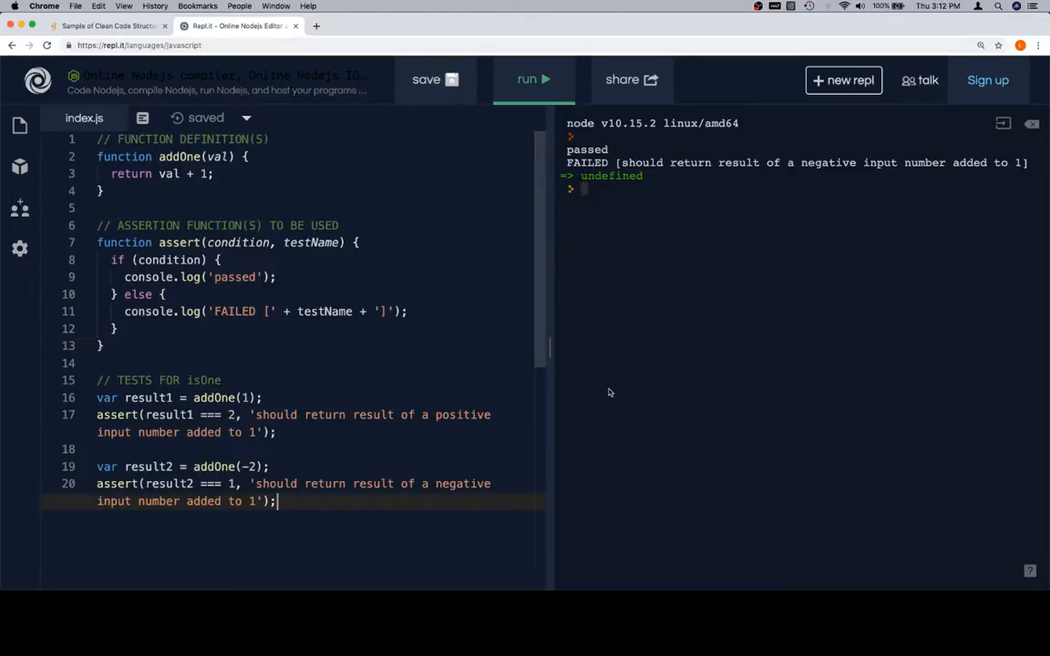
{"action": "mouse_move", "coordinate": [689, 328]}
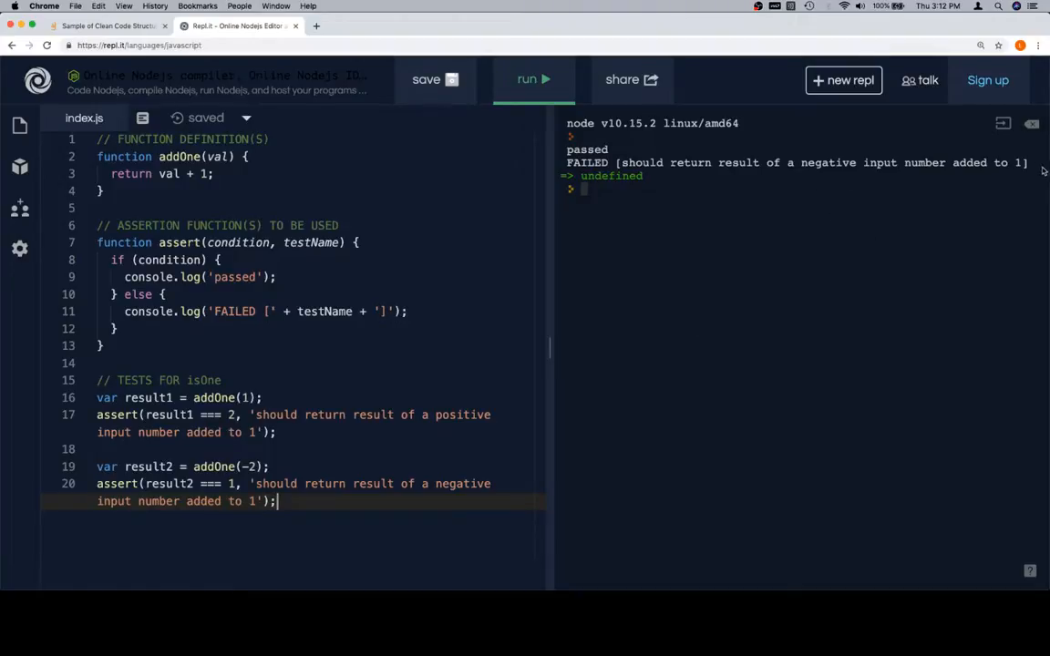
{"action": "mouse_move", "coordinate": [783, 184]}
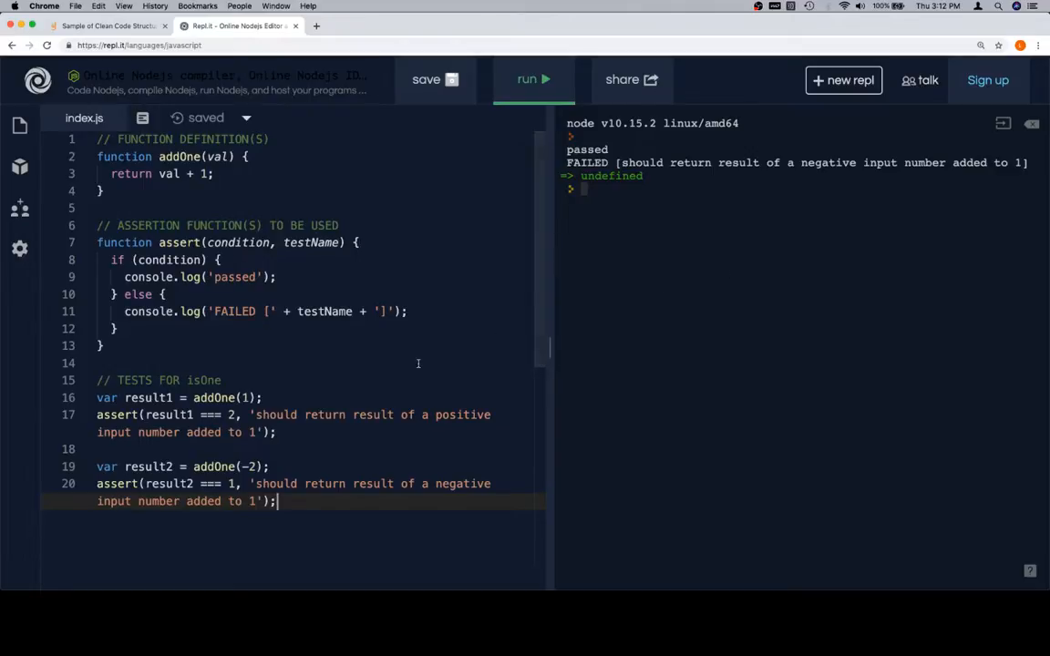
{"action": "mouse_move", "coordinate": [663, 221]}
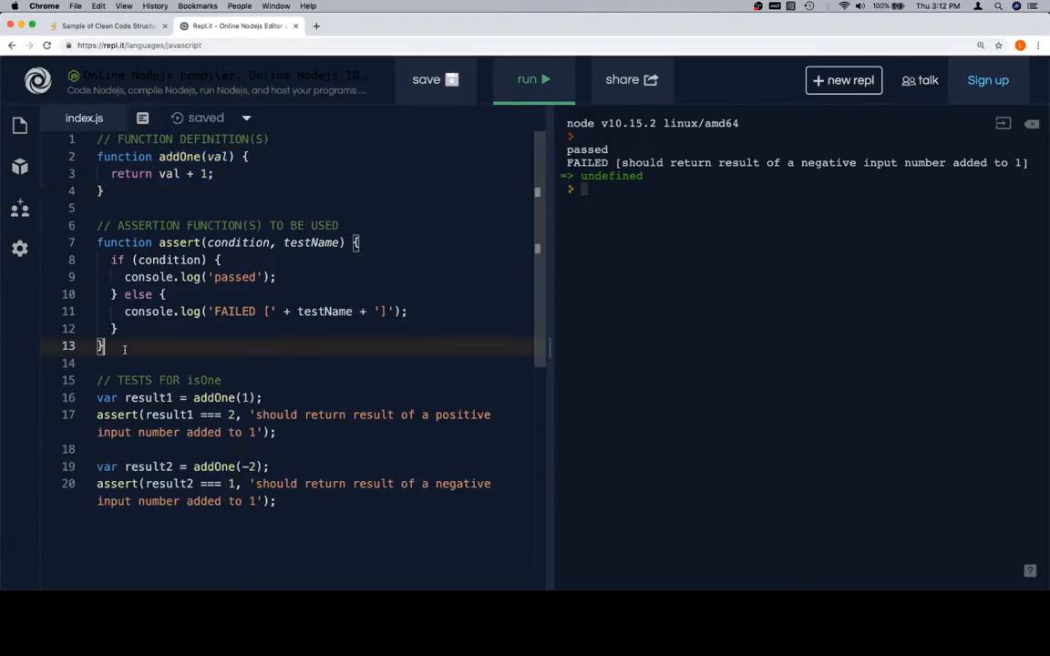
- Change the result2 assertion's expected value to -1 so both tests print passed
{"action": "left_click_drag", "start_coordinate": [100, 346], "coordinate": [97, 226]}
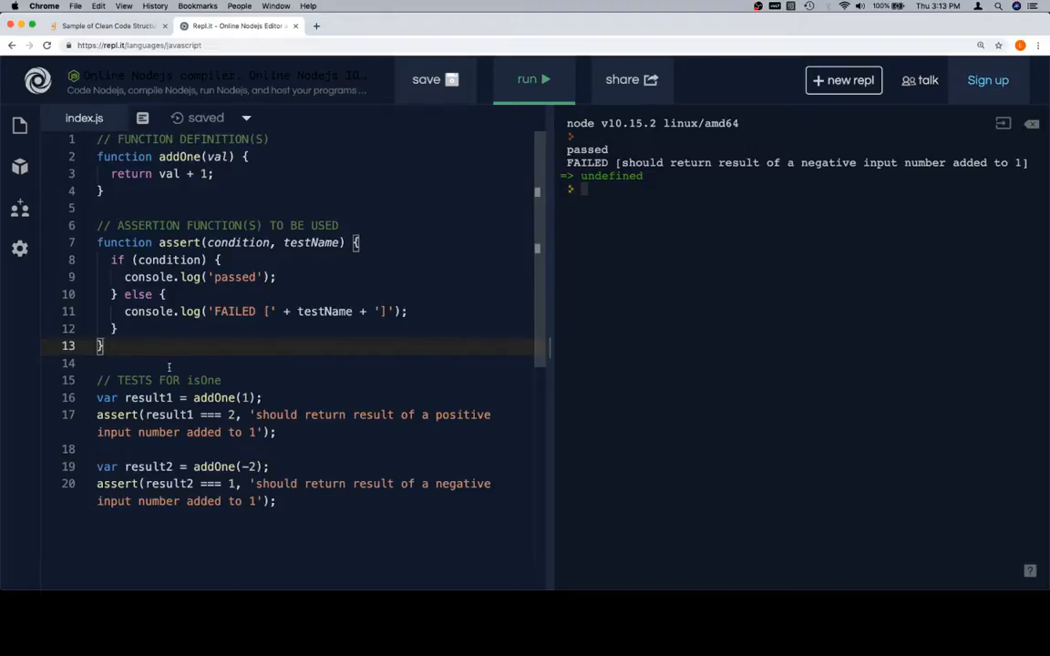
{"action": "mouse_move", "coordinate": [282, 474]}
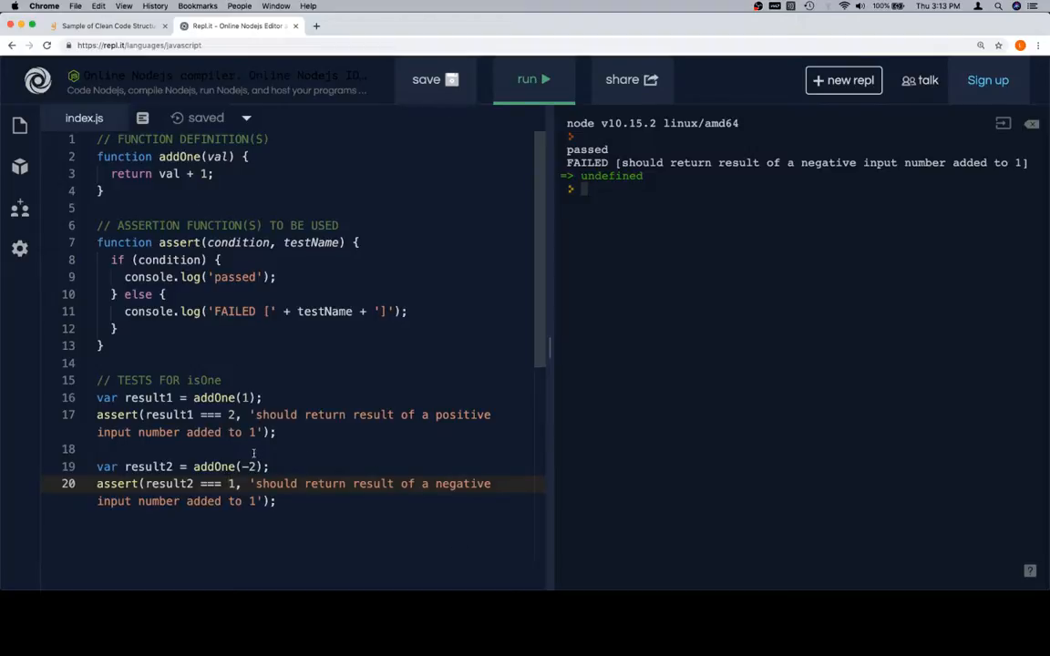
{"action": "type", "text": "-"}
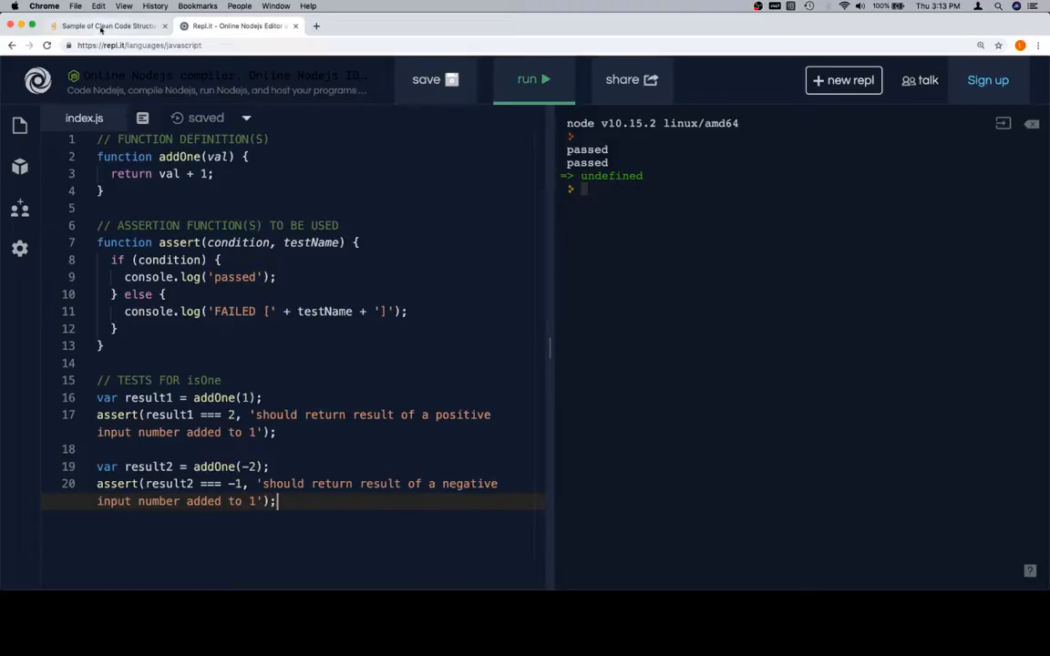
- Return to the Galvanize lesson tab and scroll down to its Next Steps section
{"action": "left_click", "coordinate": [107, 26]}
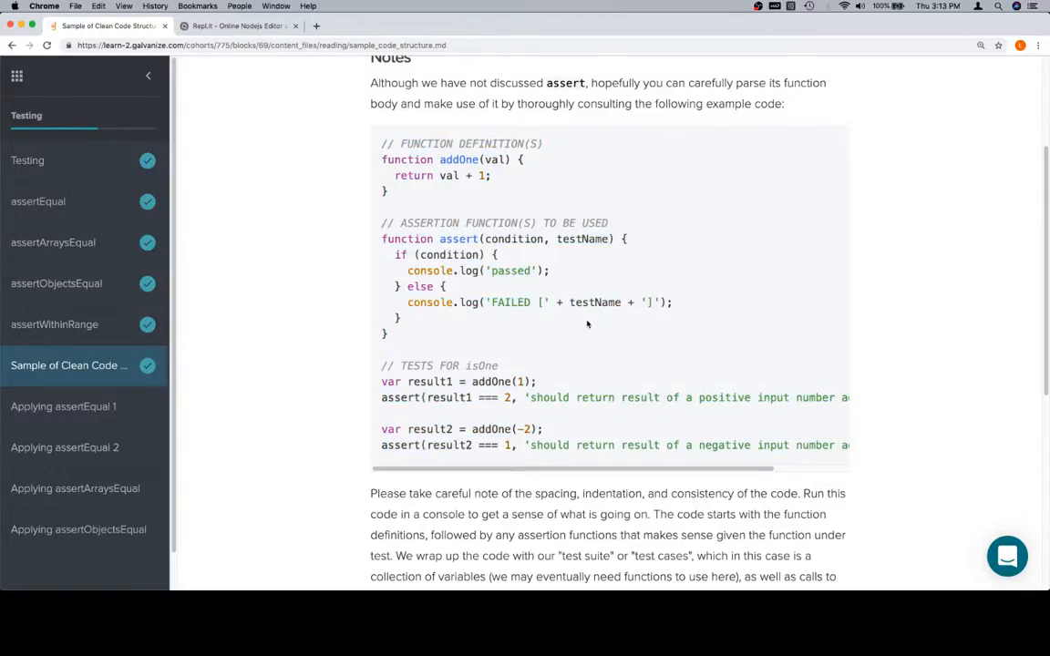
{"action": "scroll", "scroll_direction": "down", "scroll_amount": 3}
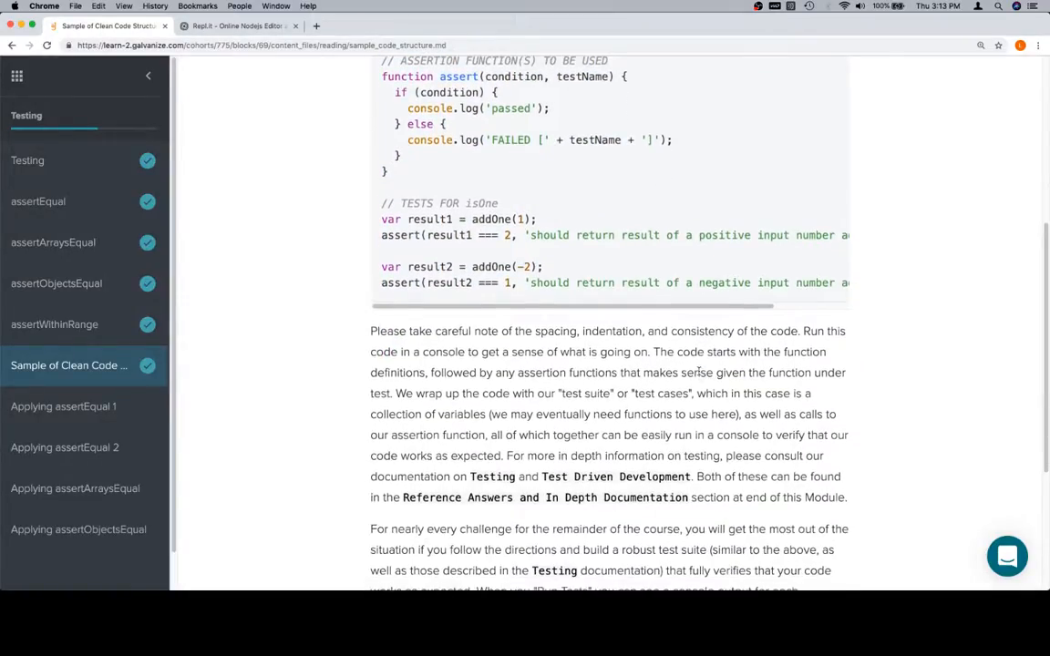
{"action": "scroll", "scroll_direction": "down", "scroll_amount": 3}
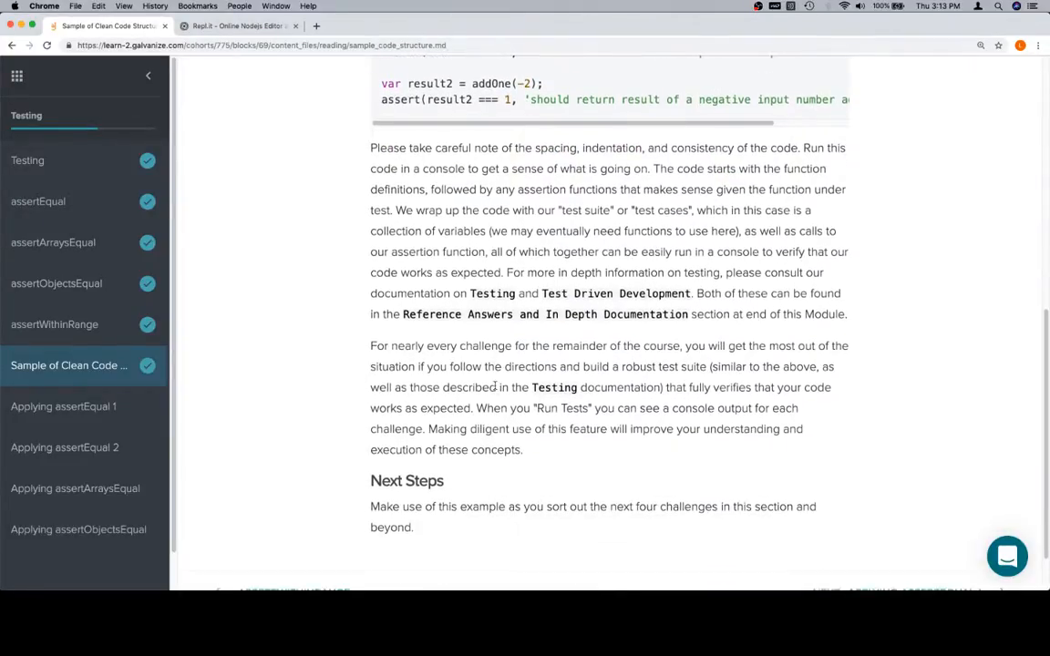
{"action": "mouse_move", "coordinate": [602, 440]}
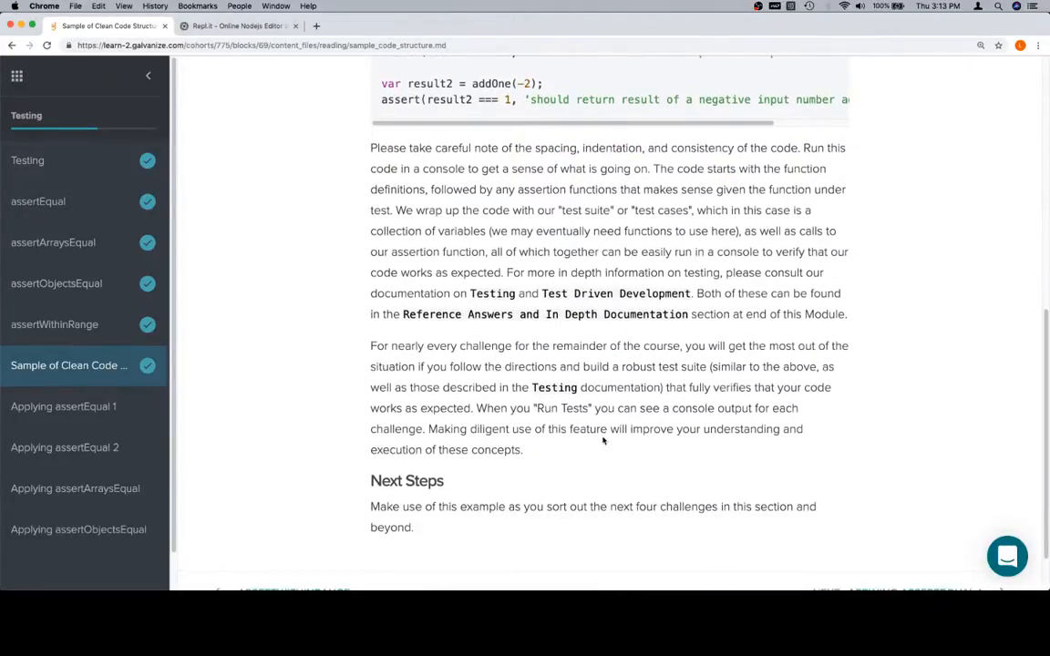